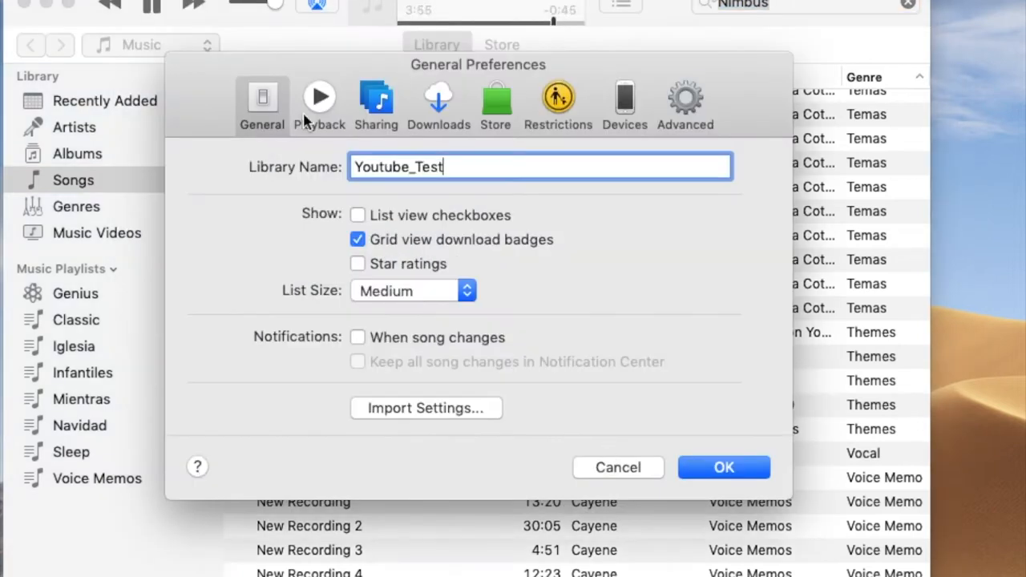
# Confirm 'Share my library on my local network' and 'Share entire library' are on, then close Preferences.
pyautogui.click(375, 101)
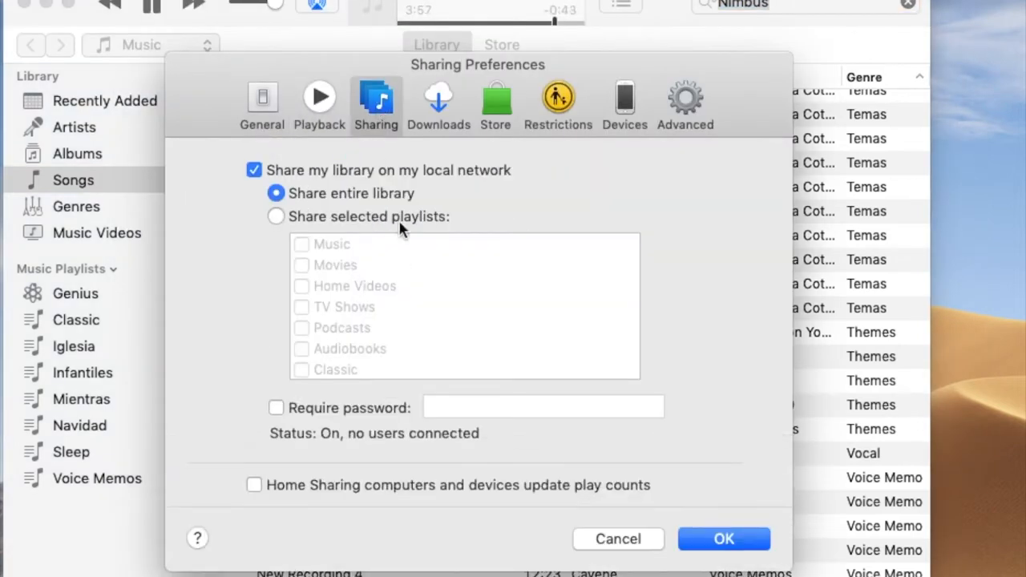
pyautogui.moveTo(327, 207)
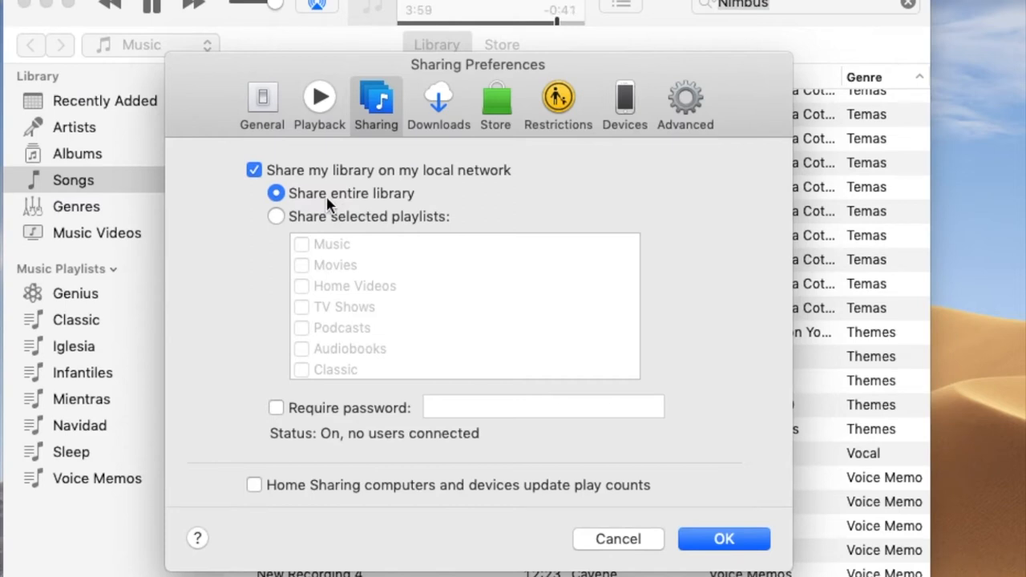
pyautogui.moveTo(340, 237)
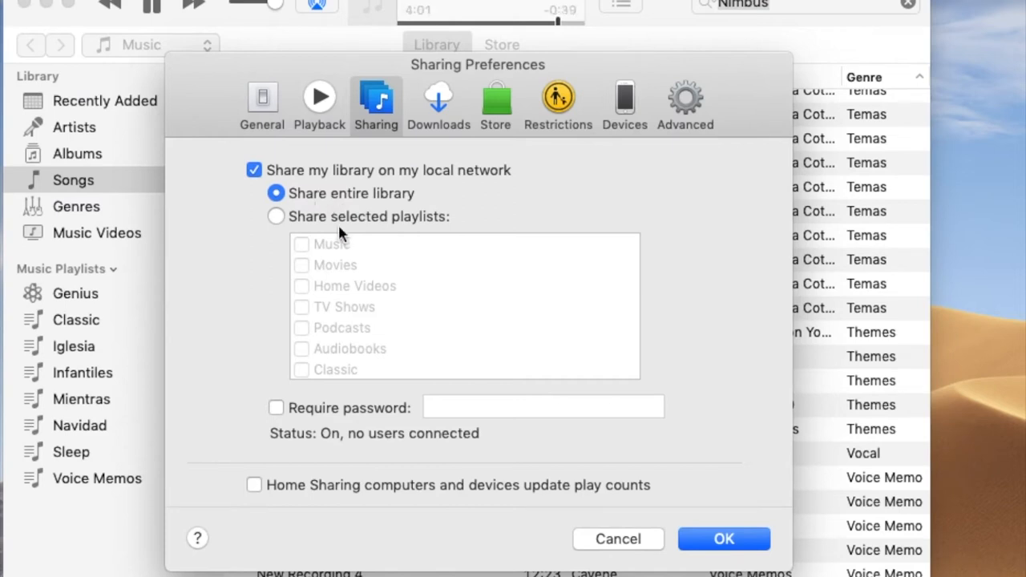
pyautogui.moveTo(617, 538)
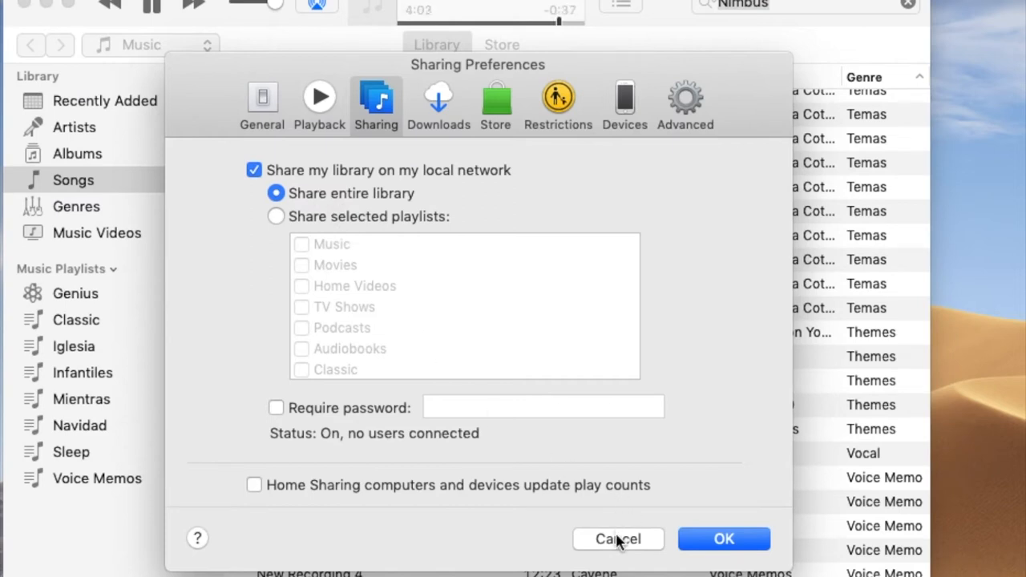
pyautogui.click(618, 538)
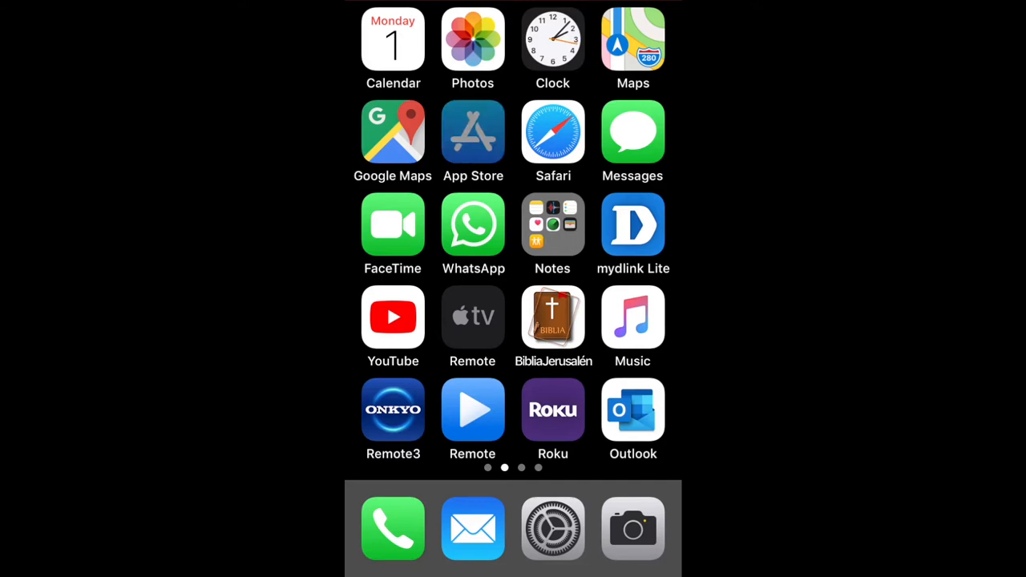
# Search the App Store for 'apple remote', find the installed iTunes Remote, and go home.
pyautogui.click(472, 132)
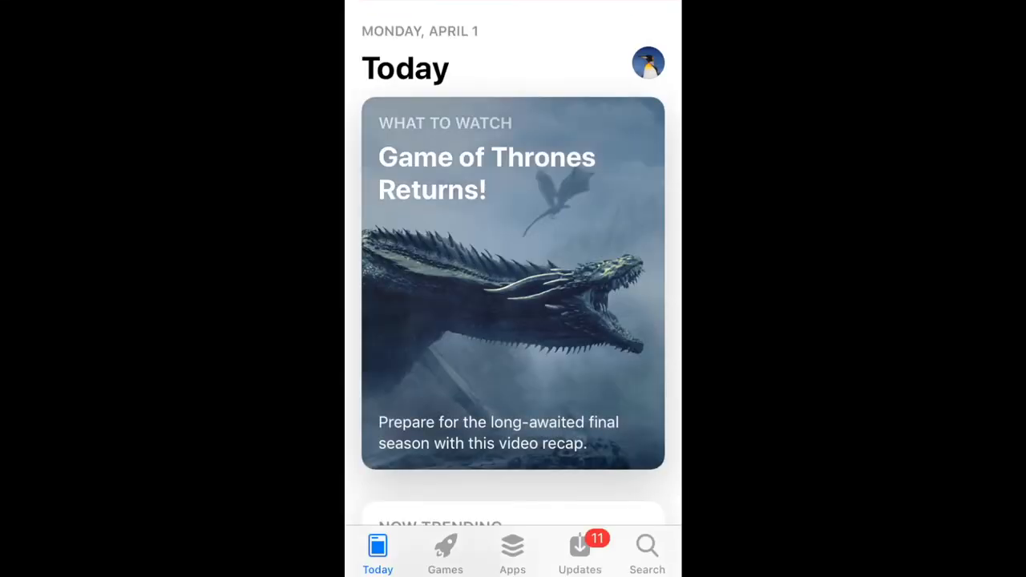
pyautogui.click(646, 549)
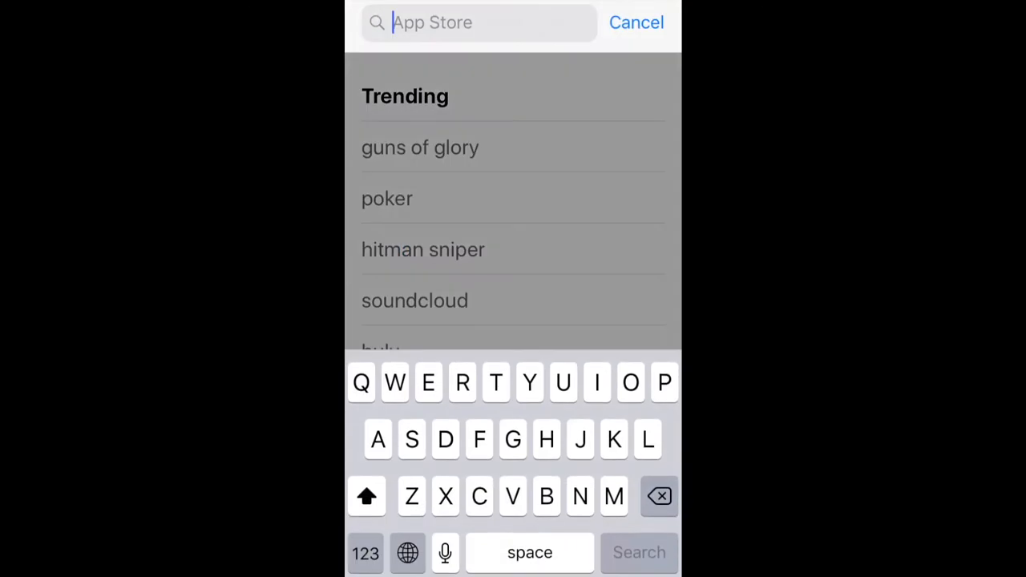
pyautogui.write('Apple')
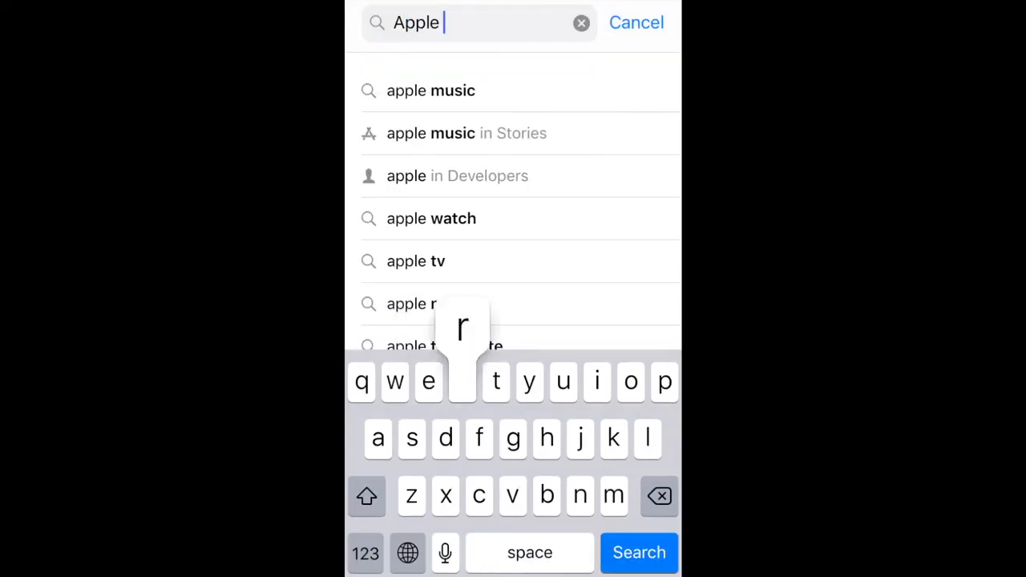
pyautogui.click(639, 552)
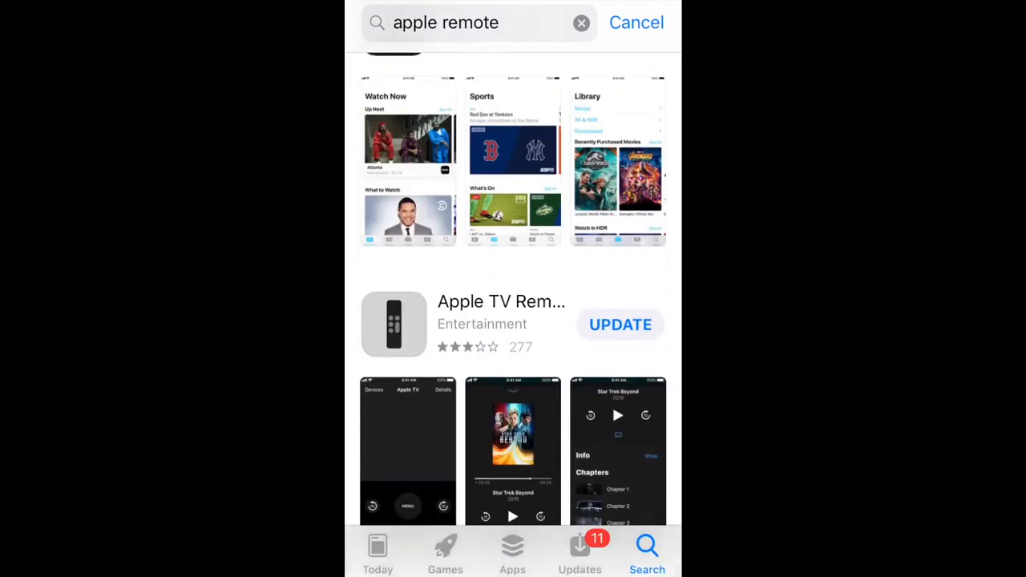
pyautogui.scroll(-3)
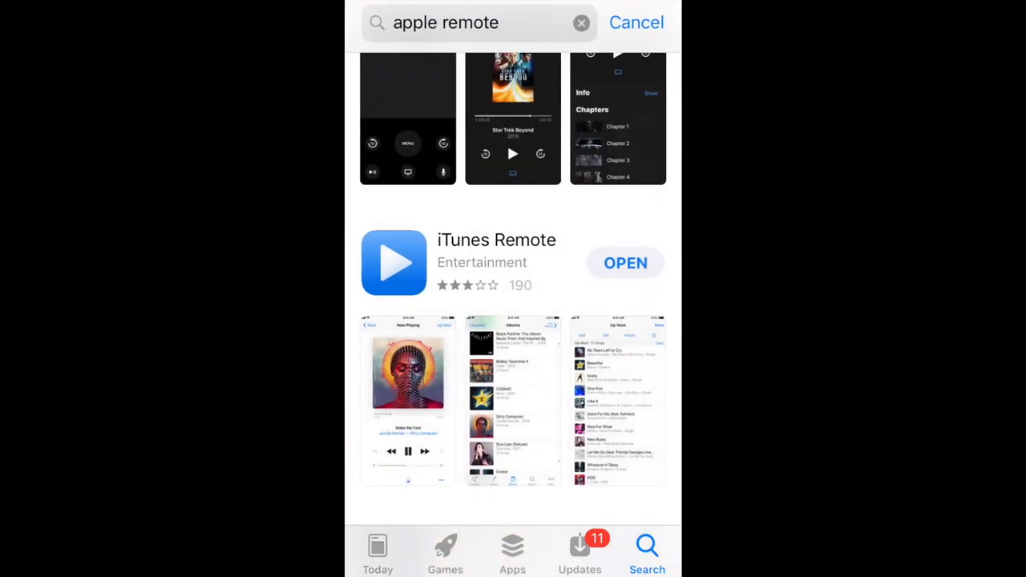
pyautogui.click(578, 549)
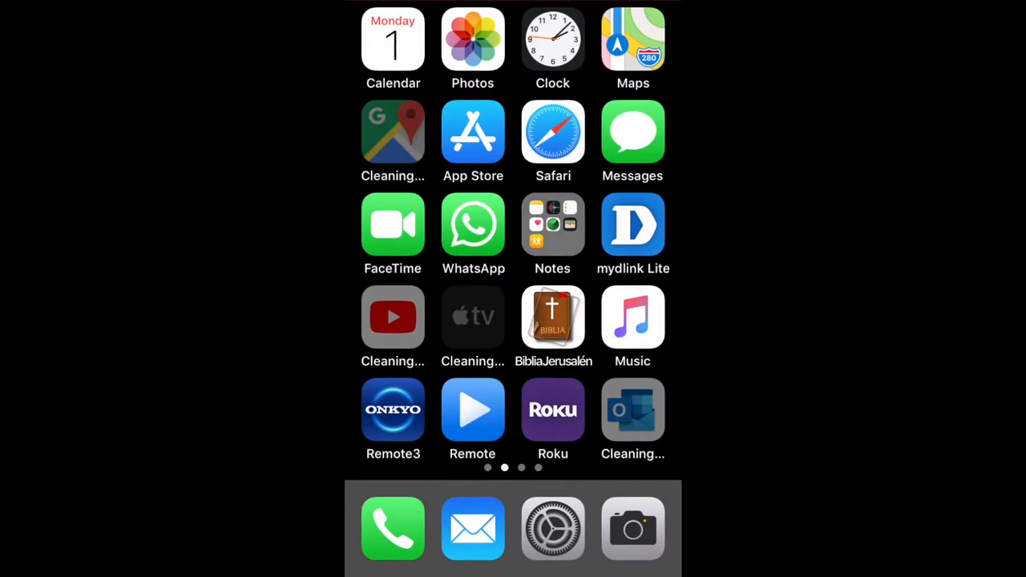
# Launch iTunes Remote, go to Now Playing 'Nimbus', and show the AirPlay device list.
pyautogui.click(472, 410)
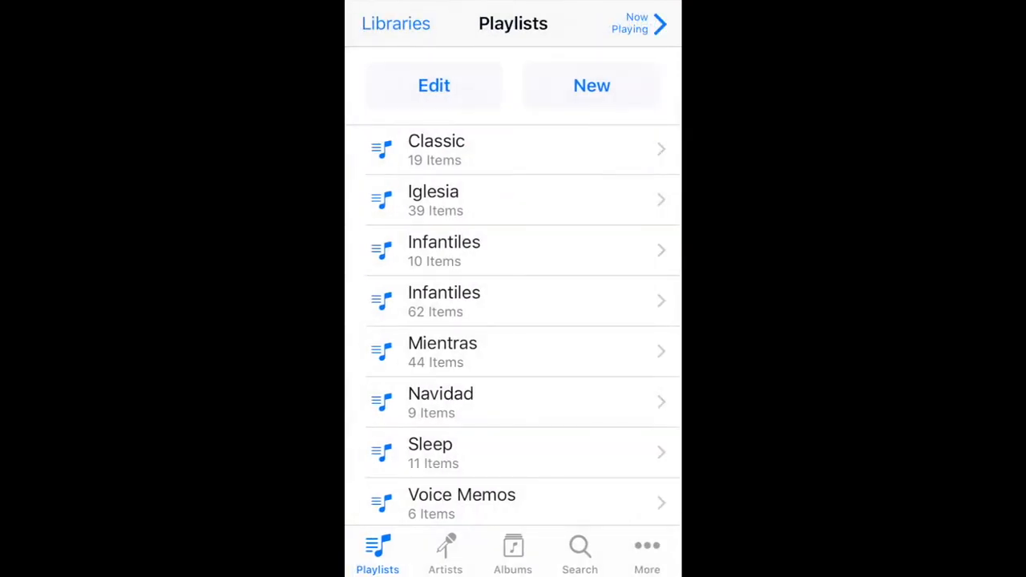
pyautogui.click(637, 22)
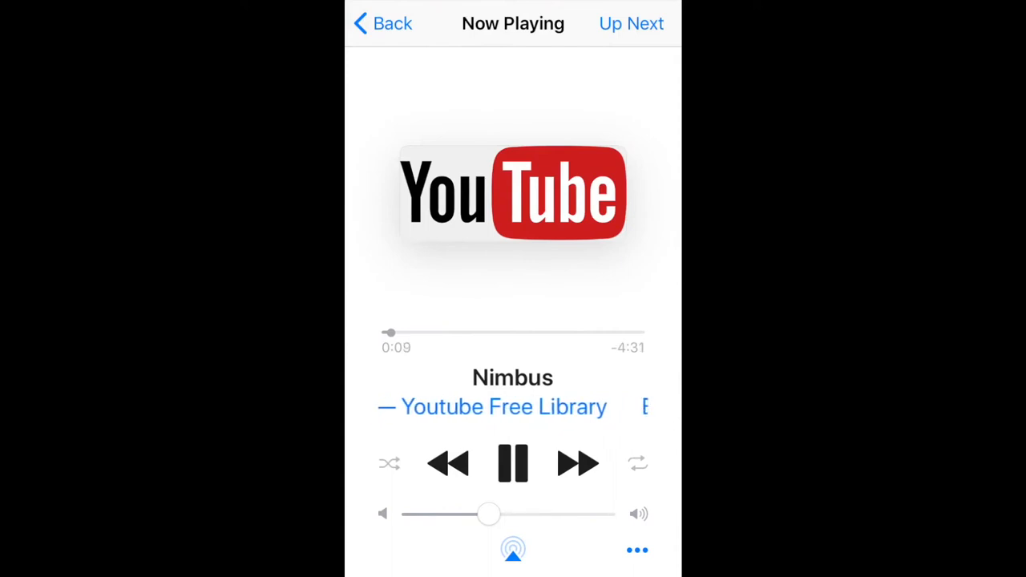
pyautogui.click(512, 549)
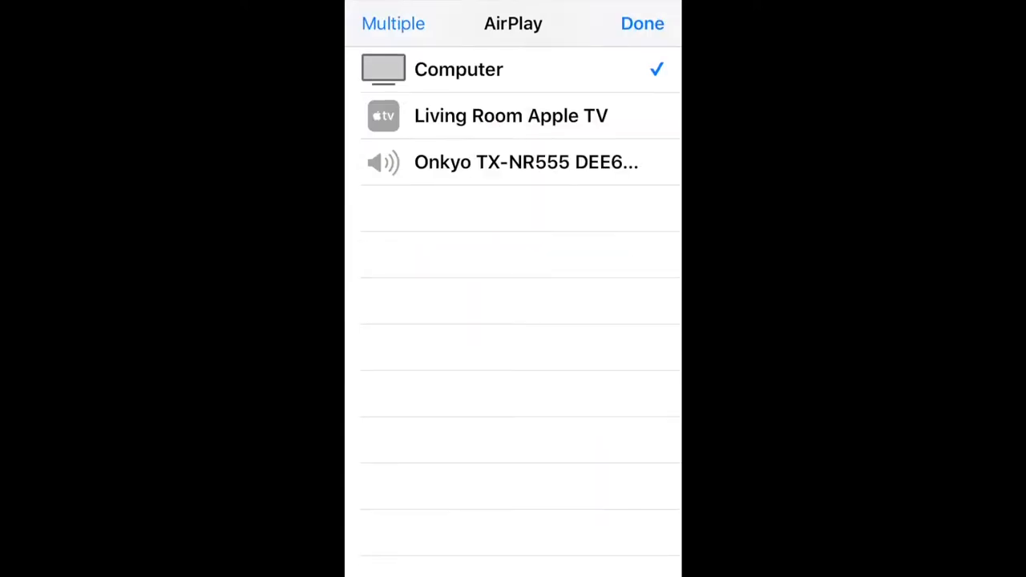
# Play Nimbus on the Onkyo receiver, Computer and Living Room Apple TV together.
pyautogui.click(510, 115)
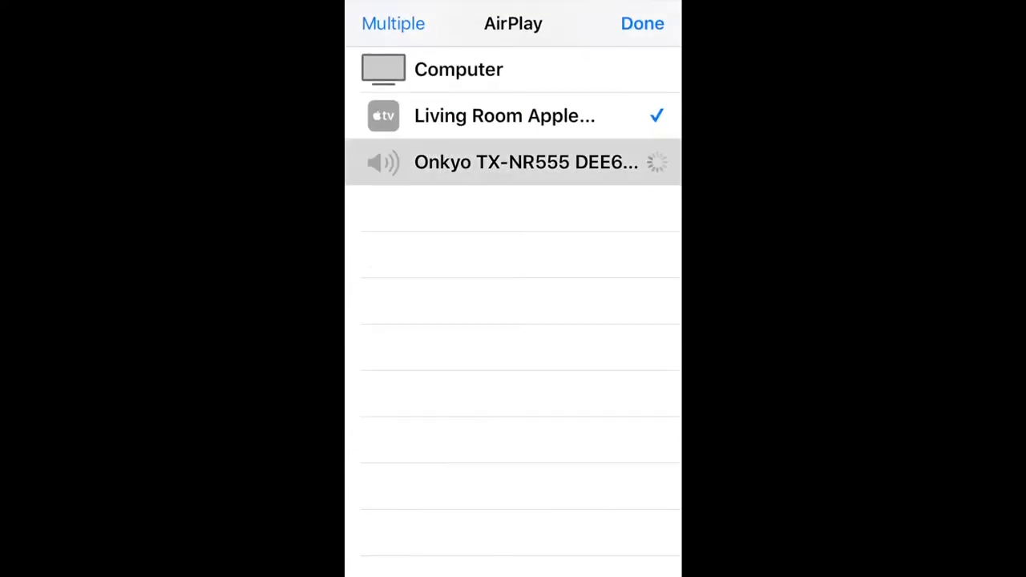
pyautogui.click(642, 23)
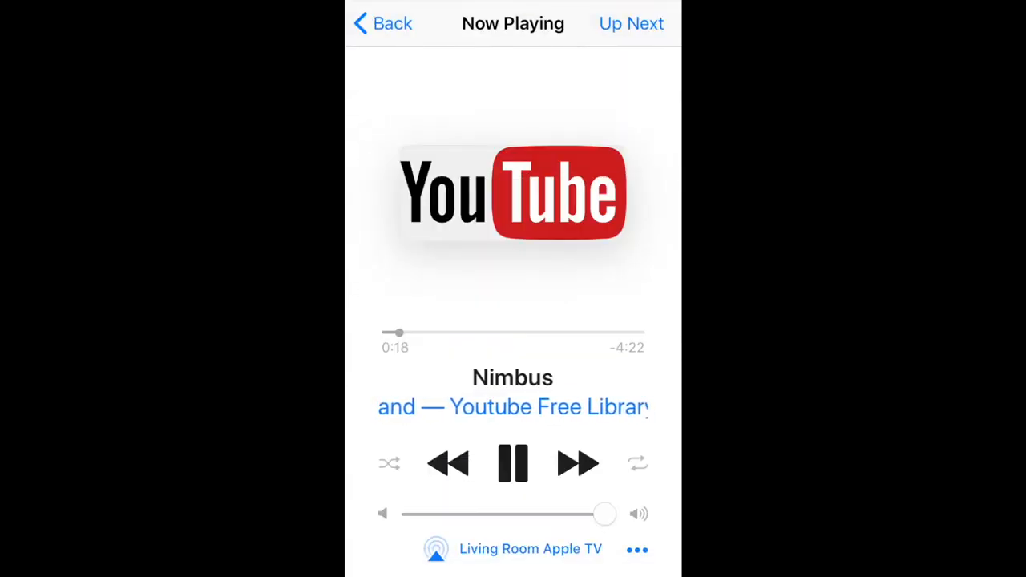
pyautogui.click(436, 549)
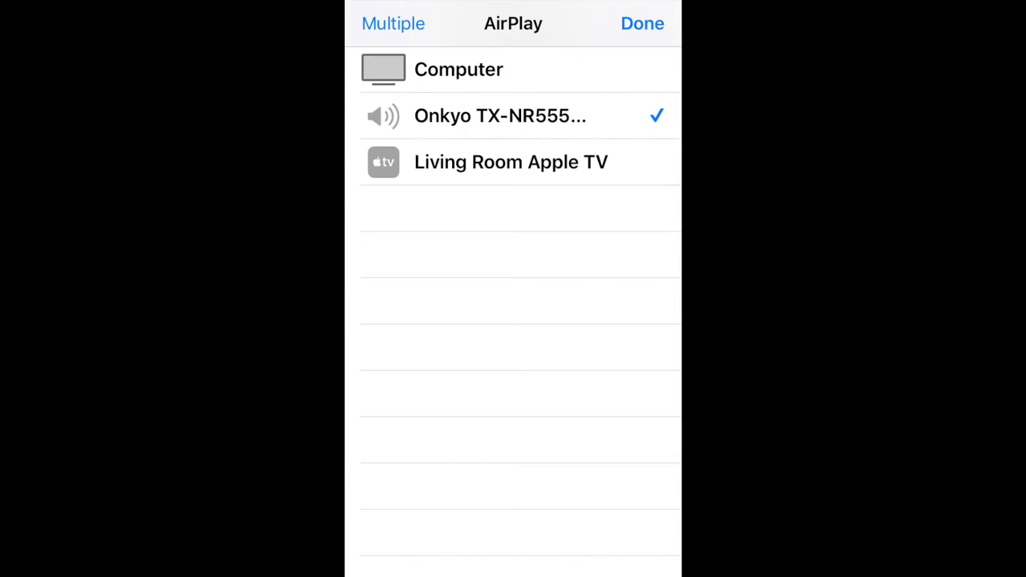
pyautogui.click(393, 23)
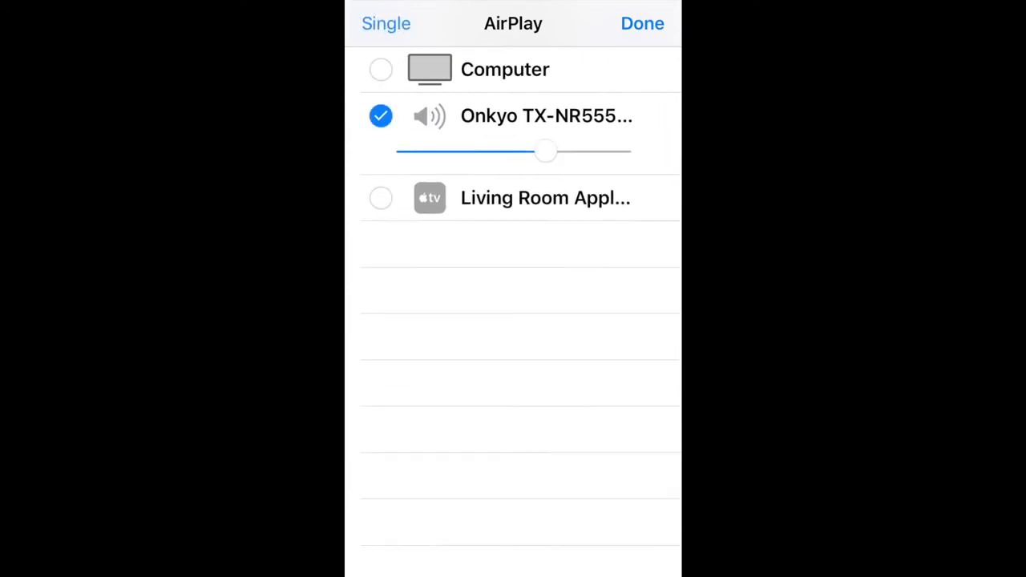
pyautogui.click(381, 69)
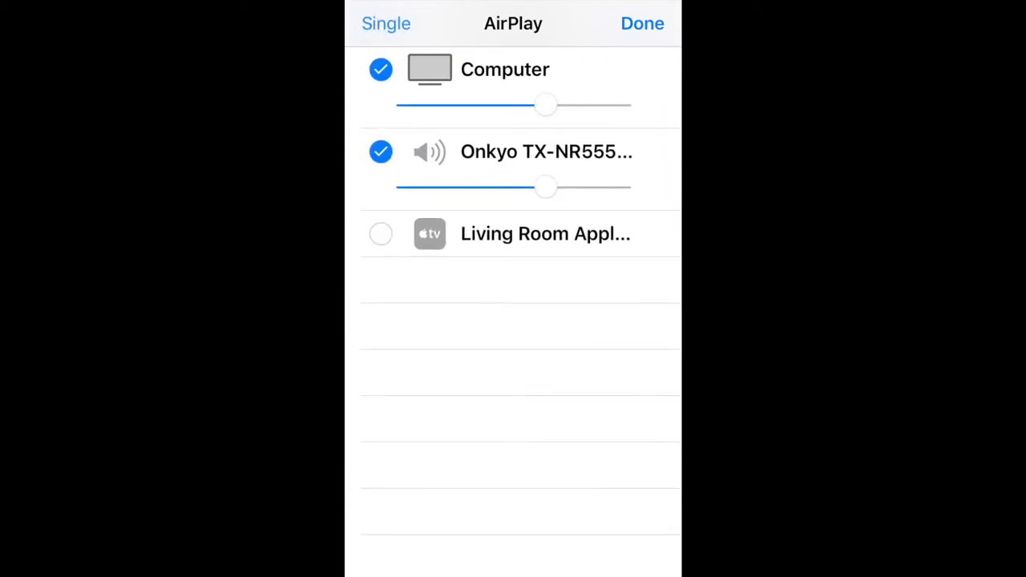
pyautogui.click(380, 234)
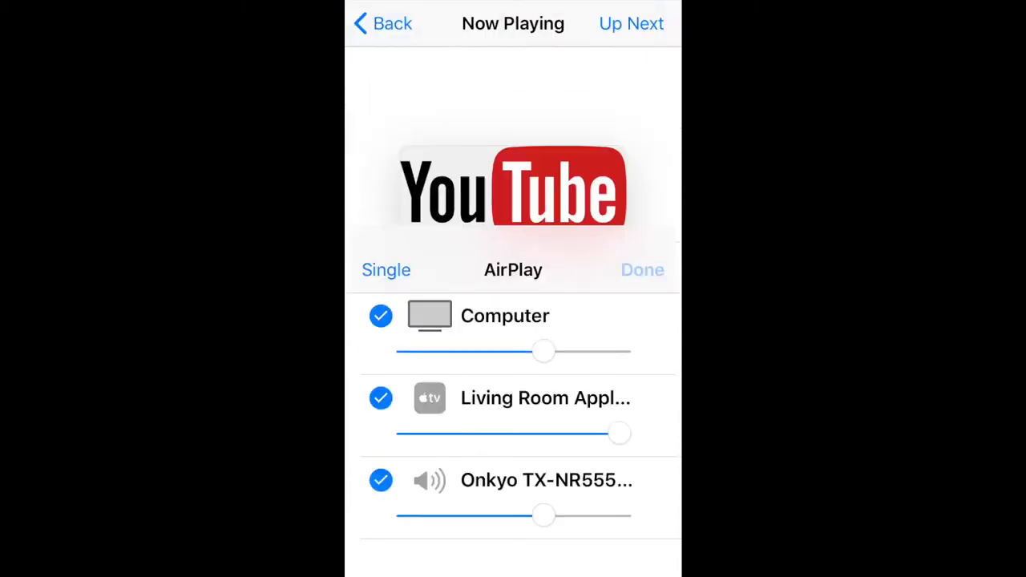
pyautogui.click(642, 269)
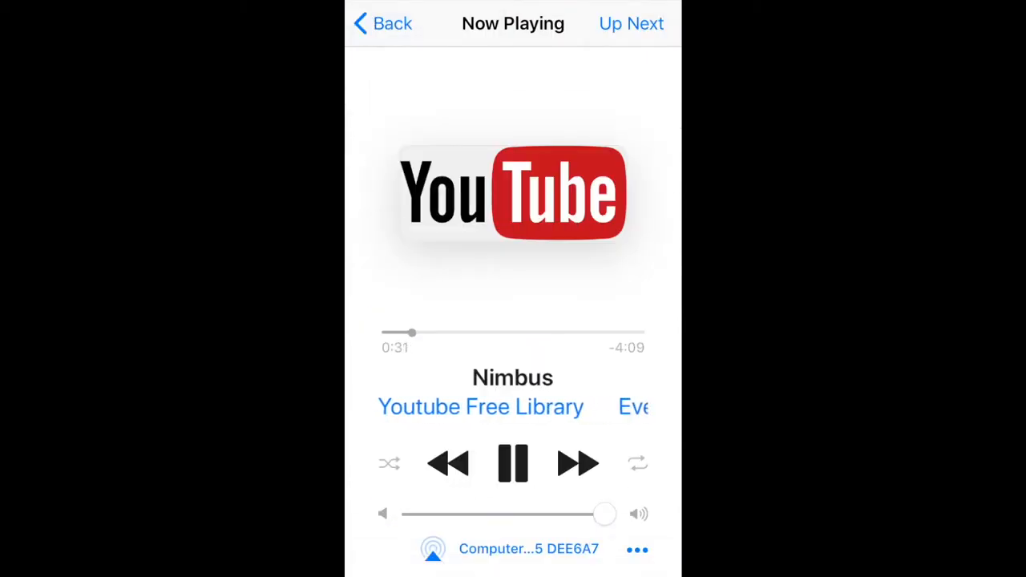
# Lower two speakers' volumes, raise the Computer volume near maximum, and return to playback.
pyautogui.click(433, 548)
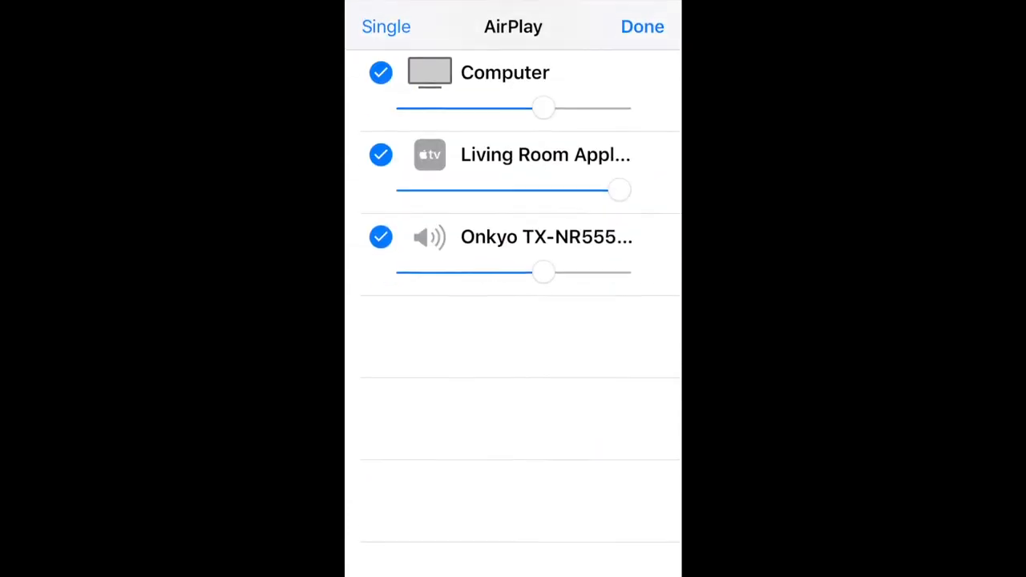
pyautogui.moveTo(543, 108); pyautogui.dragTo(479, 105)
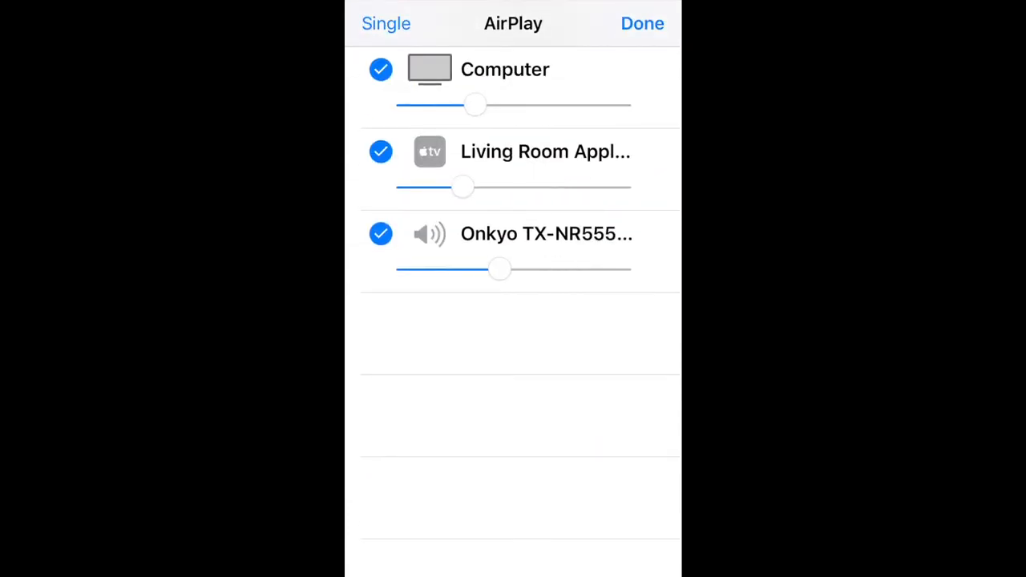
pyautogui.moveTo(500, 269); pyautogui.dragTo(448, 269)
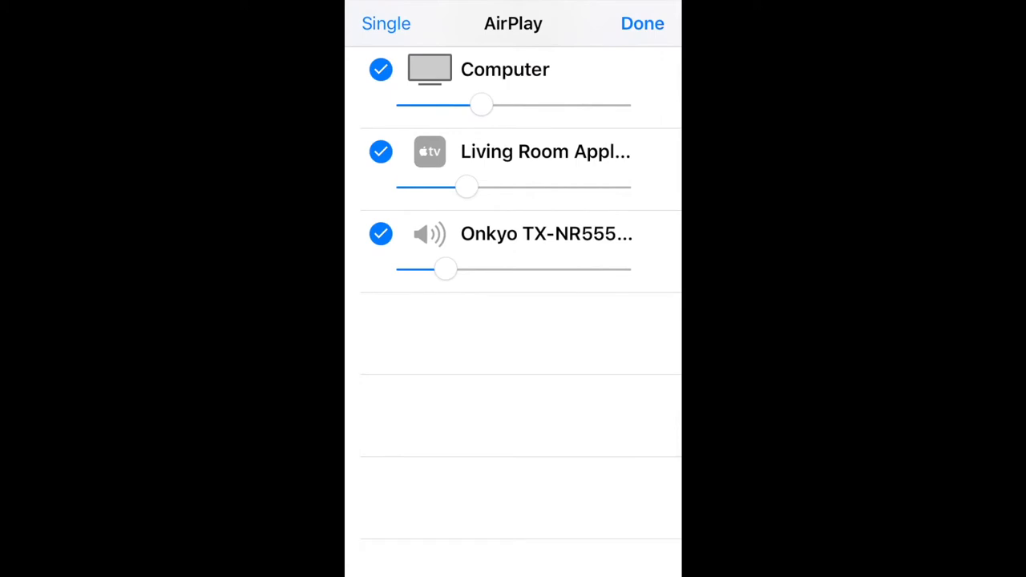
pyautogui.moveTo(481, 104); pyautogui.dragTo(613, 104)
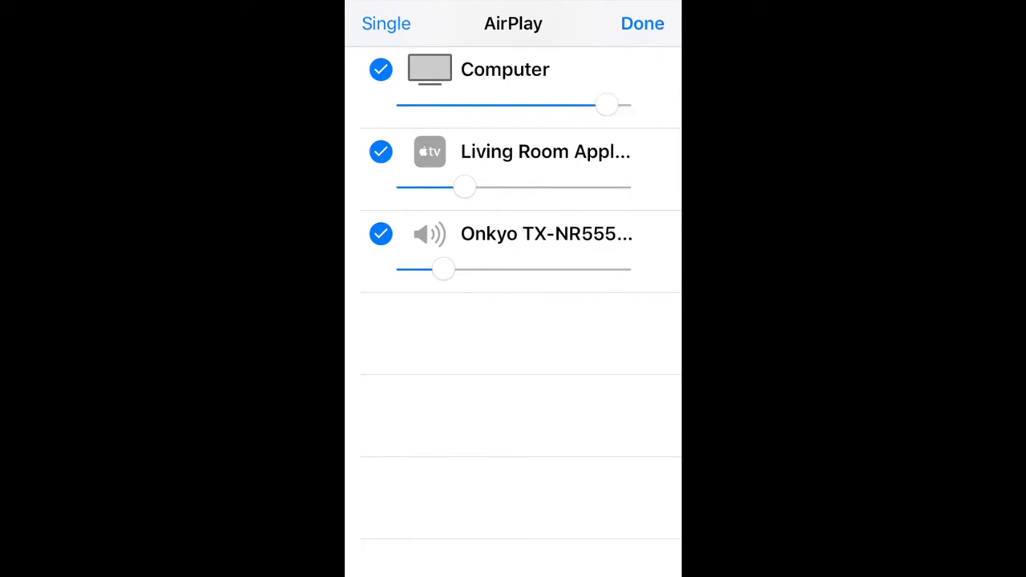
pyautogui.click(642, 24)
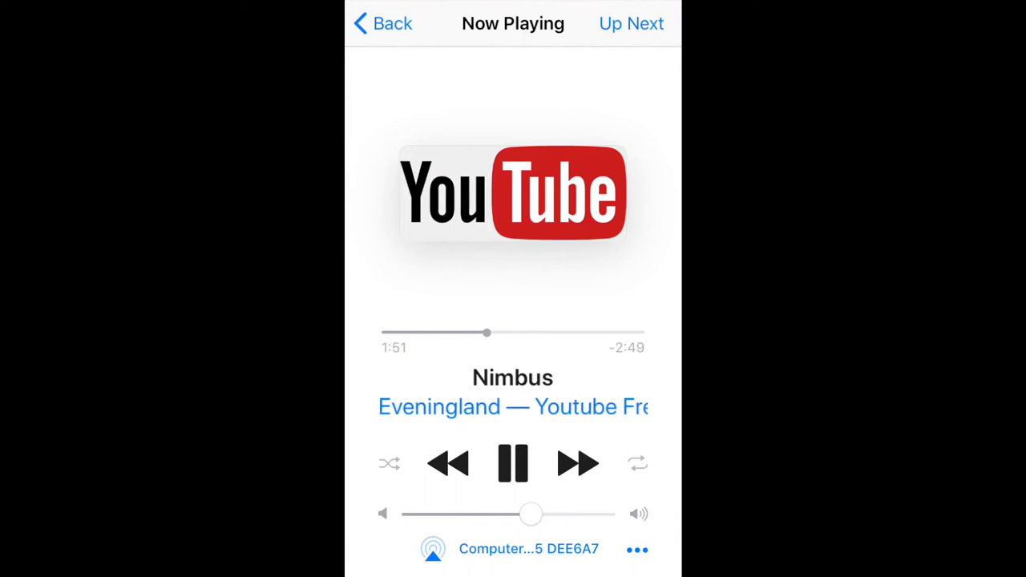
# Browse the playlists, the Mientras playlist, Artists and Search, then switch to Onkyo Remote.
pyautogui.click(381, 23)
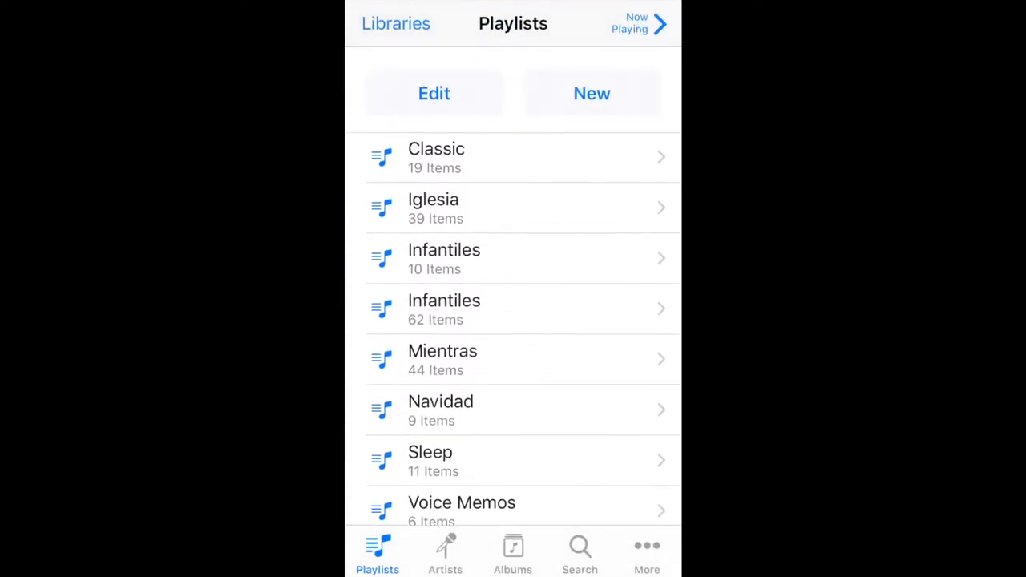
pyautogui.click(442, 358)
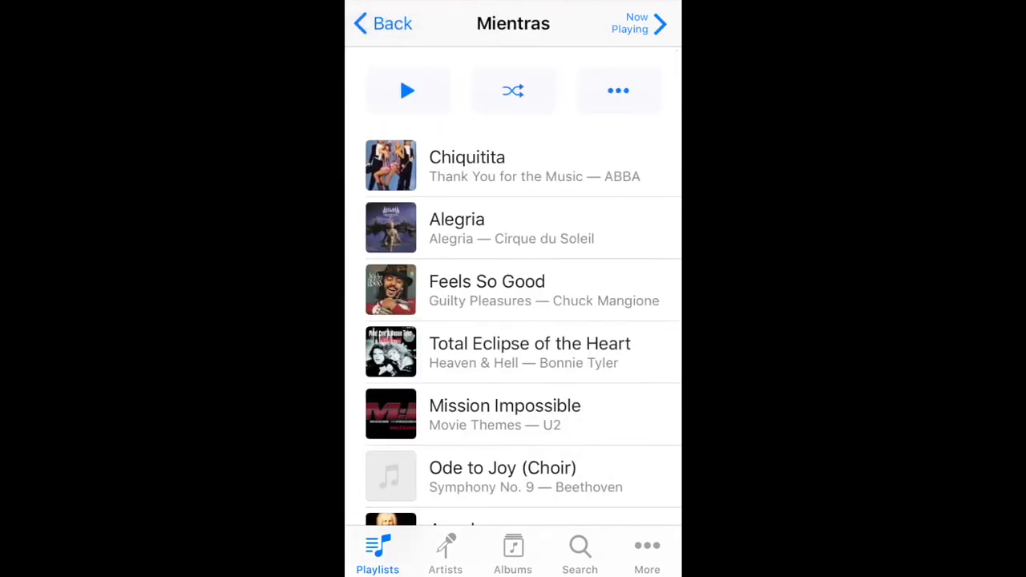
pyautogui.click(383, 22)
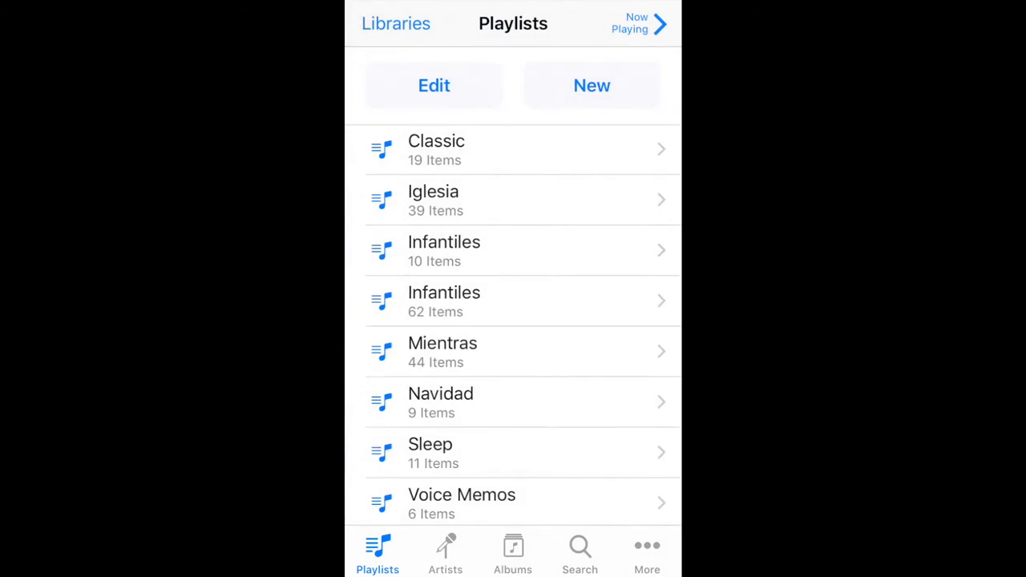
pyautogui.click(445, 553)
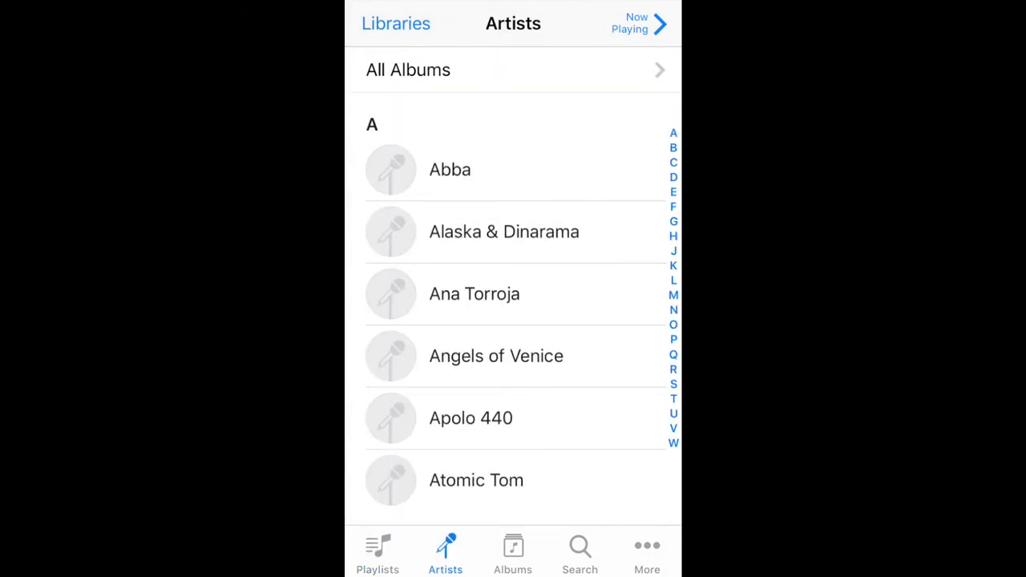
pyautogui.click(579, 553)
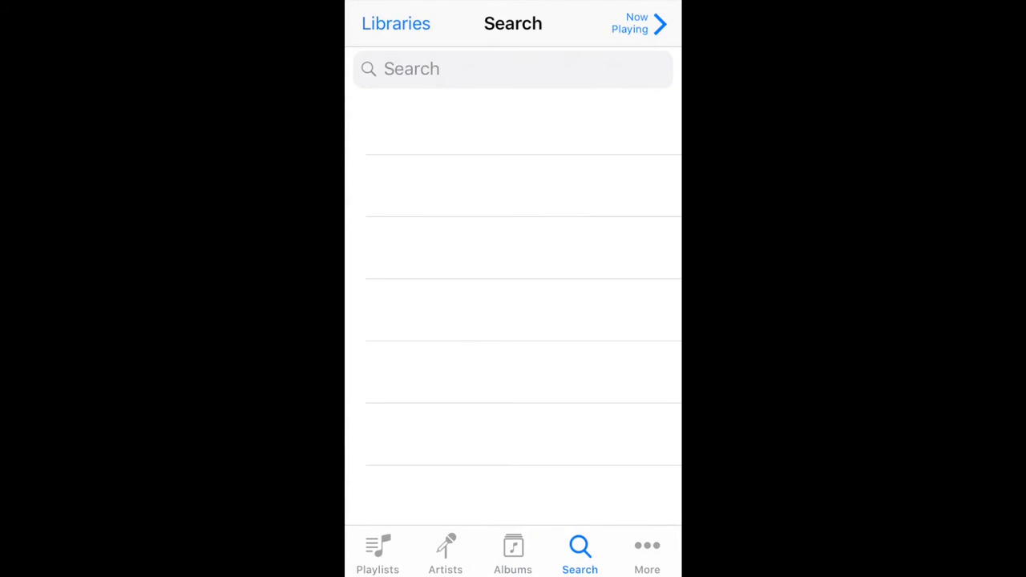
pyautogui.click(646, 549)
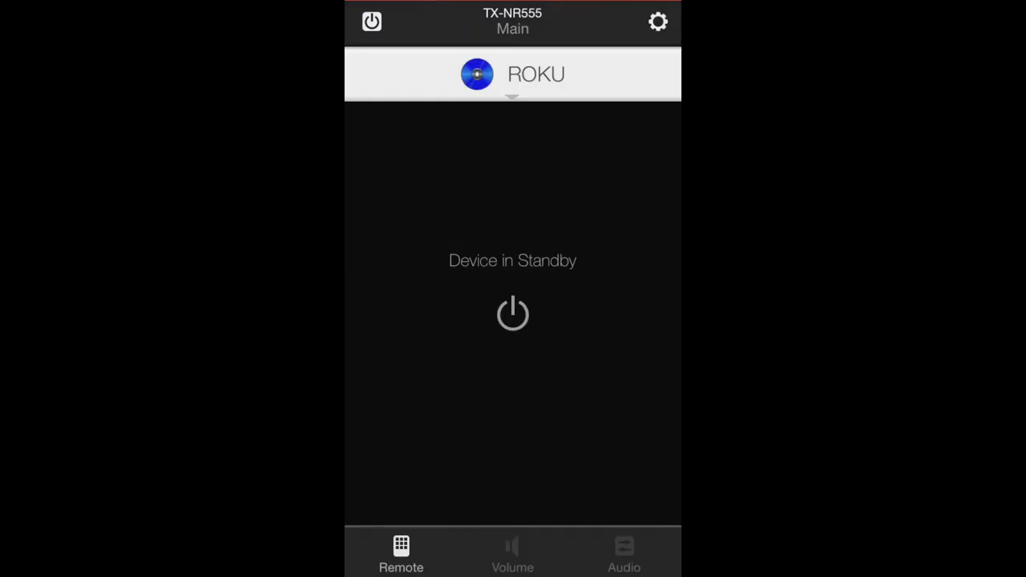
# Wake the TX-NR555, raise its volume from 15 to 25, then mute it.
pyautogui.click(623, 553)
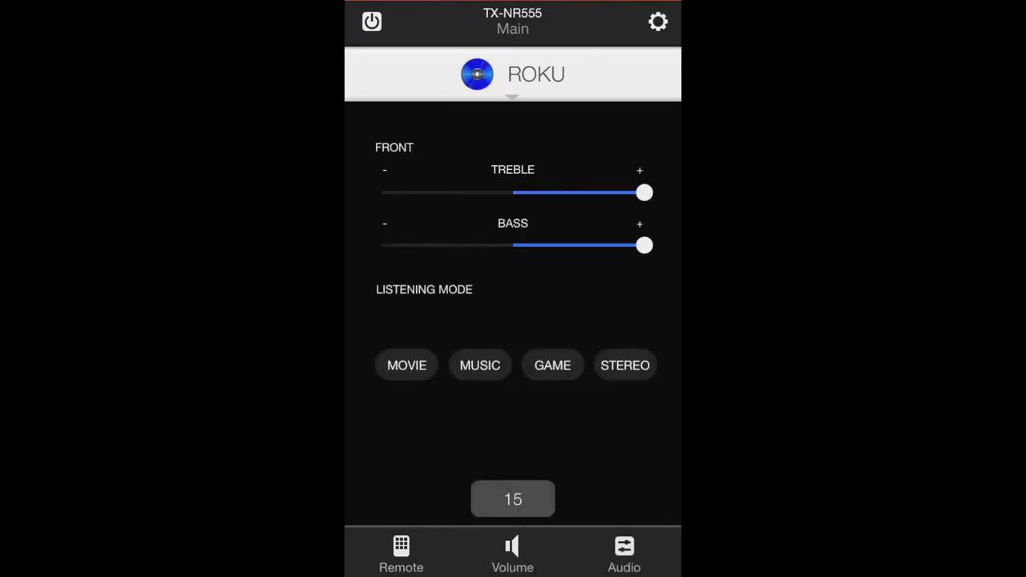
pyautogui.click(512, 553)
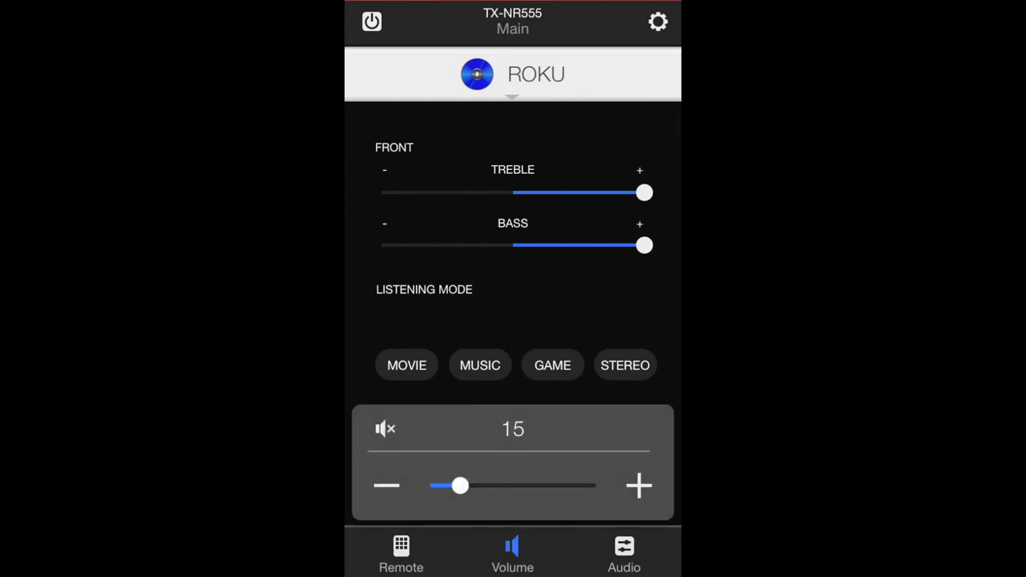
pyautogui.click(638, 485)
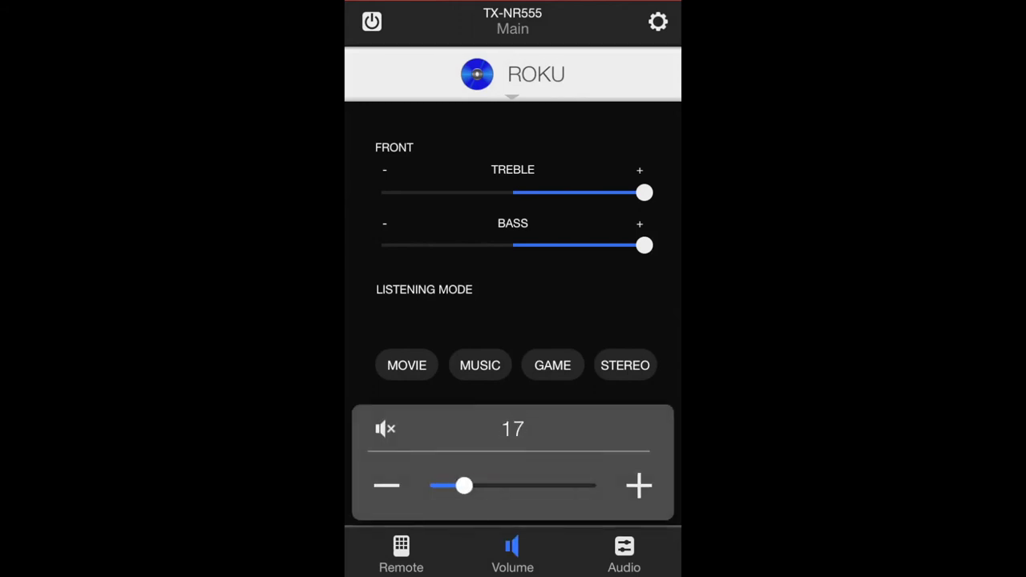
pyautogui.moveTo(465, 485); pyautogui.dragTo(480, 485)
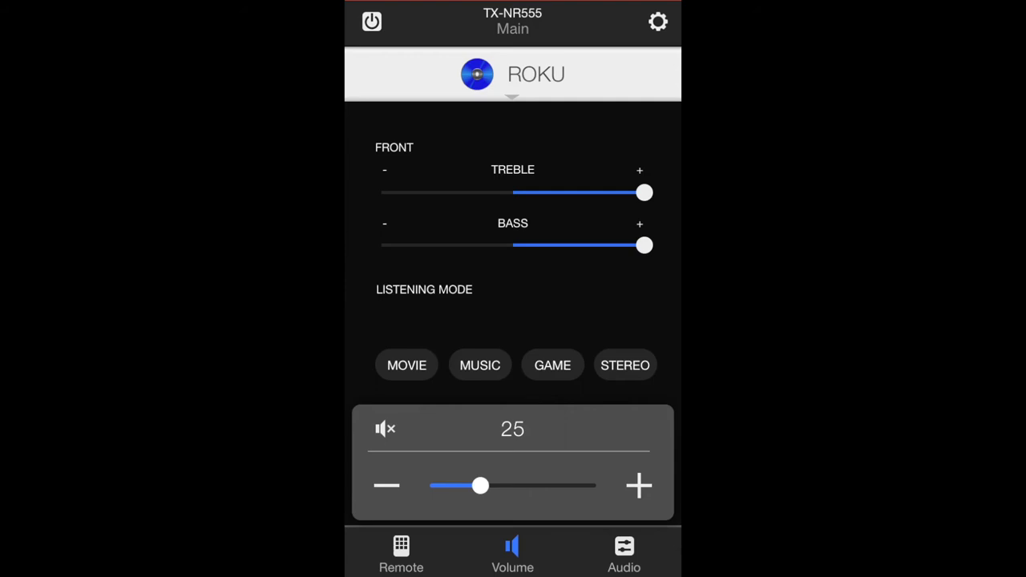
pyautogui.click(385, 429)
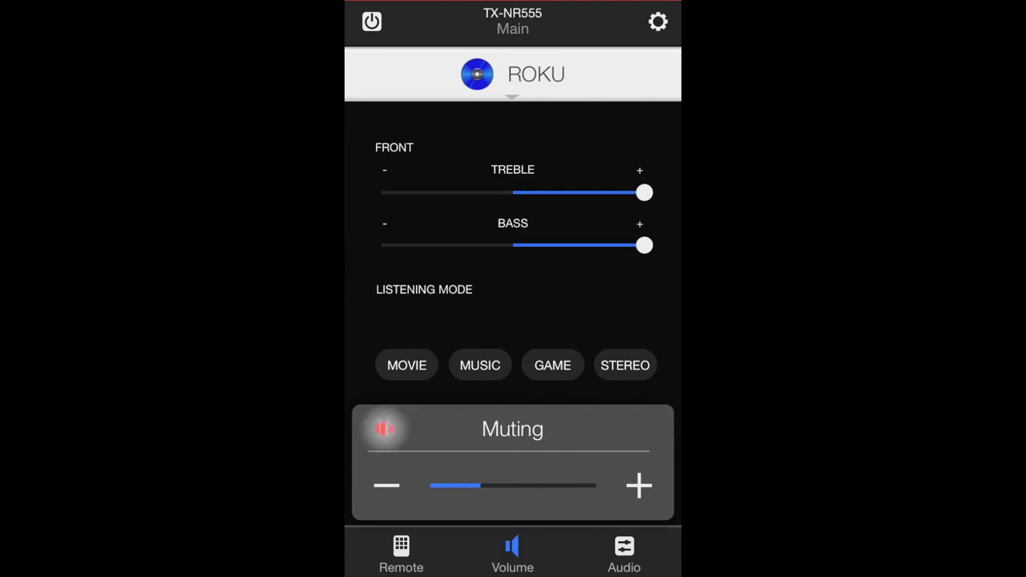
pyautogui.click(624, 553)
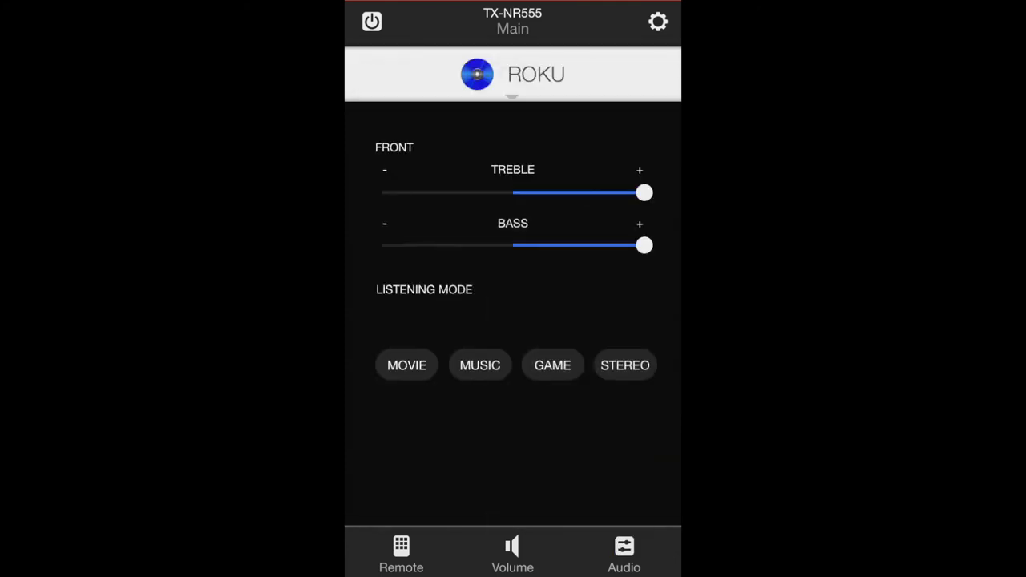
# Switch the receiver input to NET and check its empty Play Queue.
pyautogui.click(512, 74)
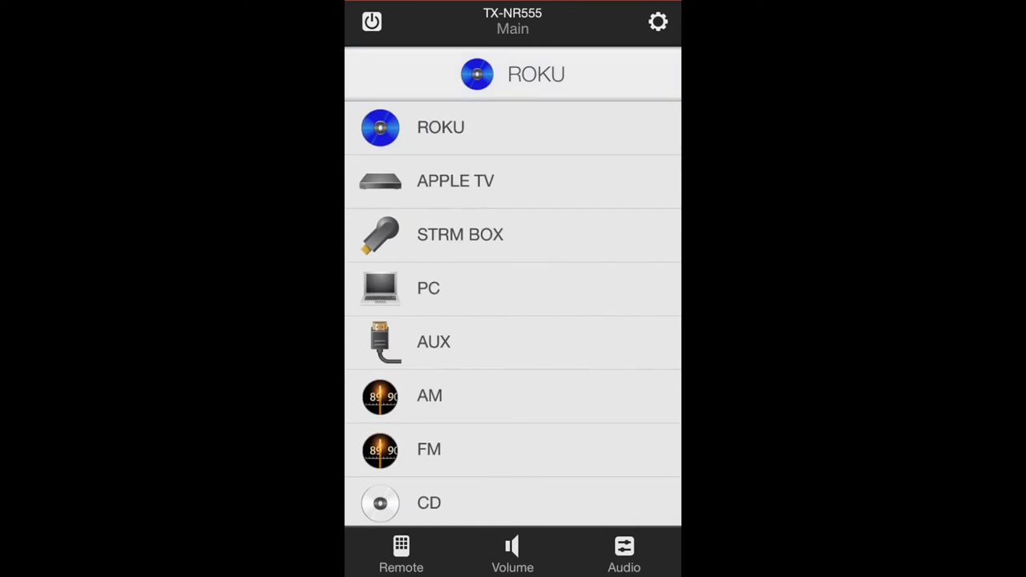
pyautogui.scroll(-3)
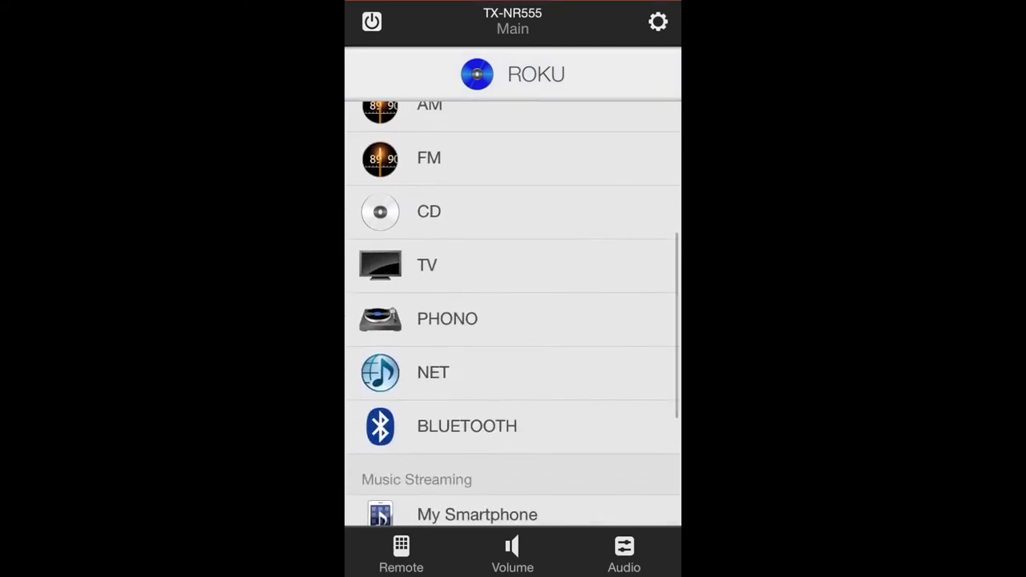
pyautogui.click(433, 372)
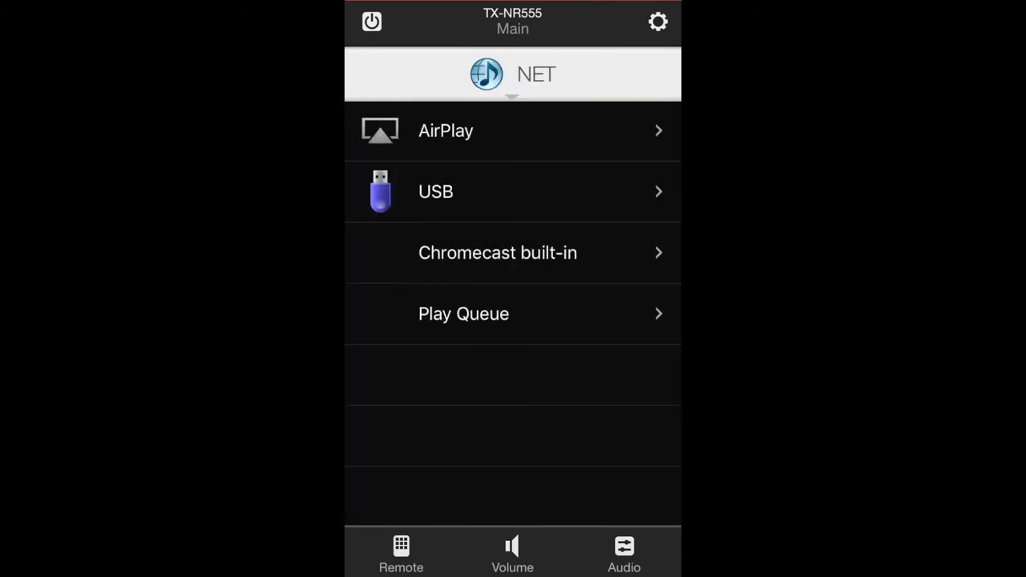
pyautogui.click(463, 313)
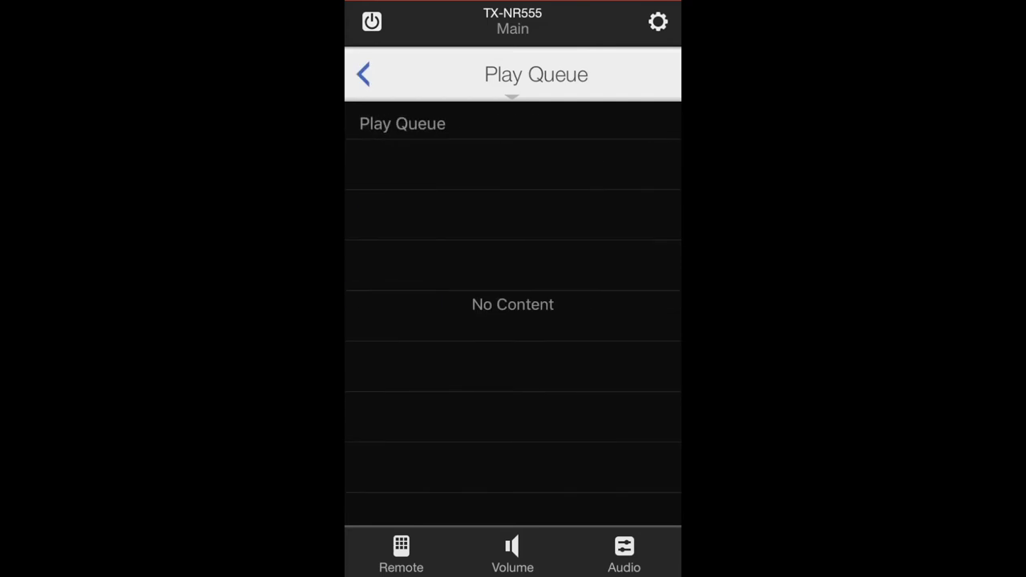
pyautogui.click(362, 73)
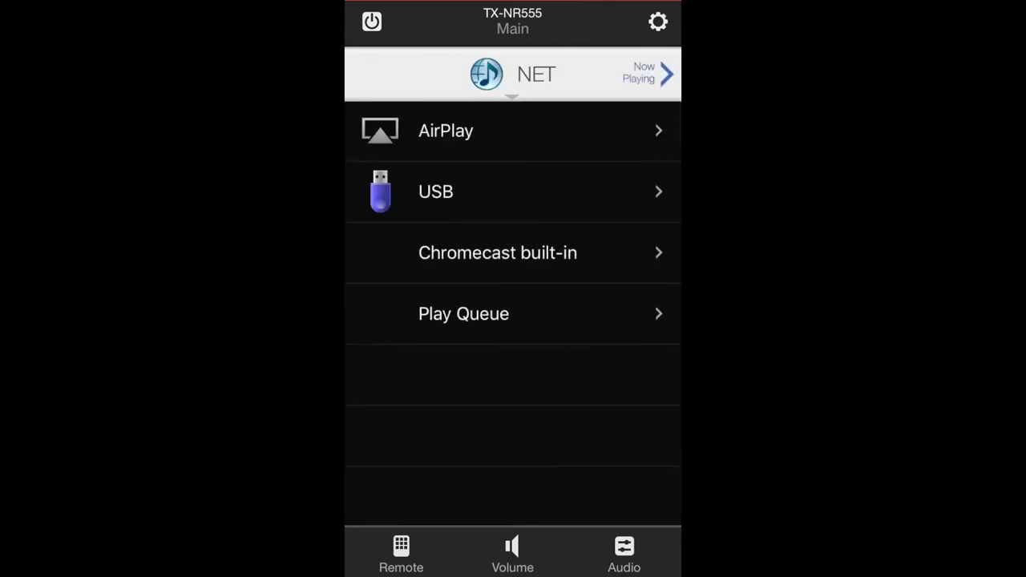
# Open the Chromecast built-in source and power off the Main zone.
pyautogui.click(497, 252)
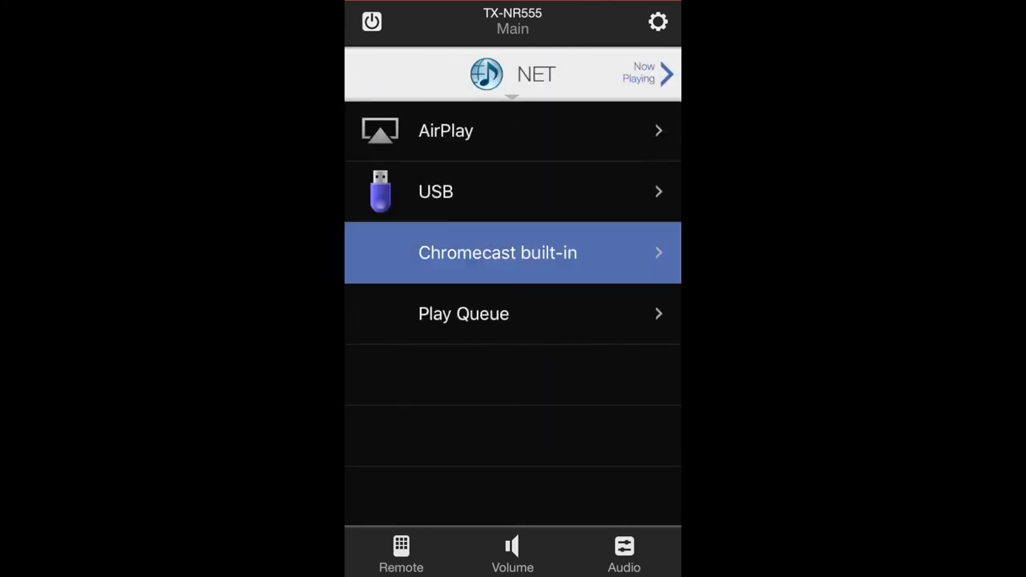
pyautogui.click(657, 22)
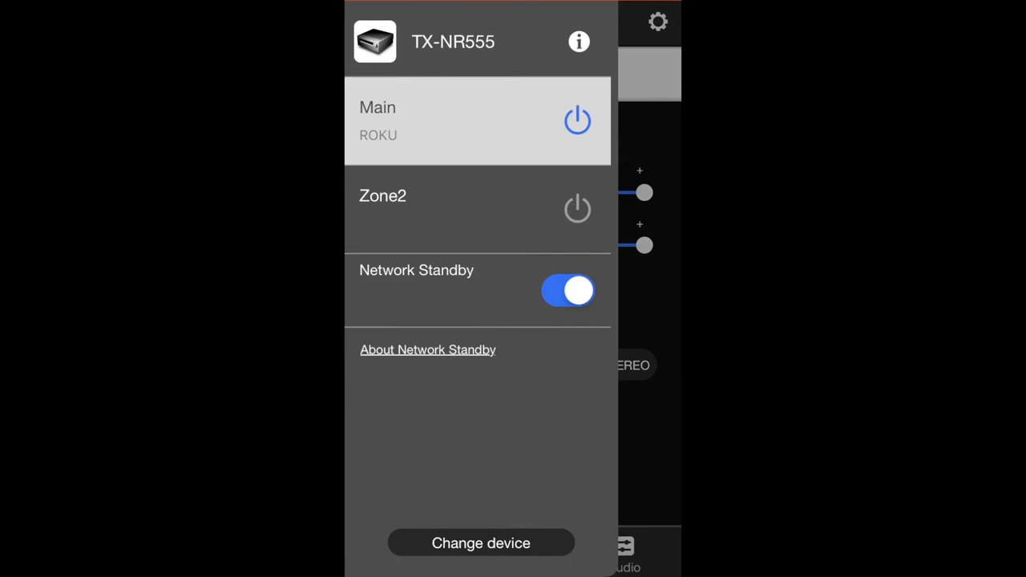
pyautogui.click(577, 120)
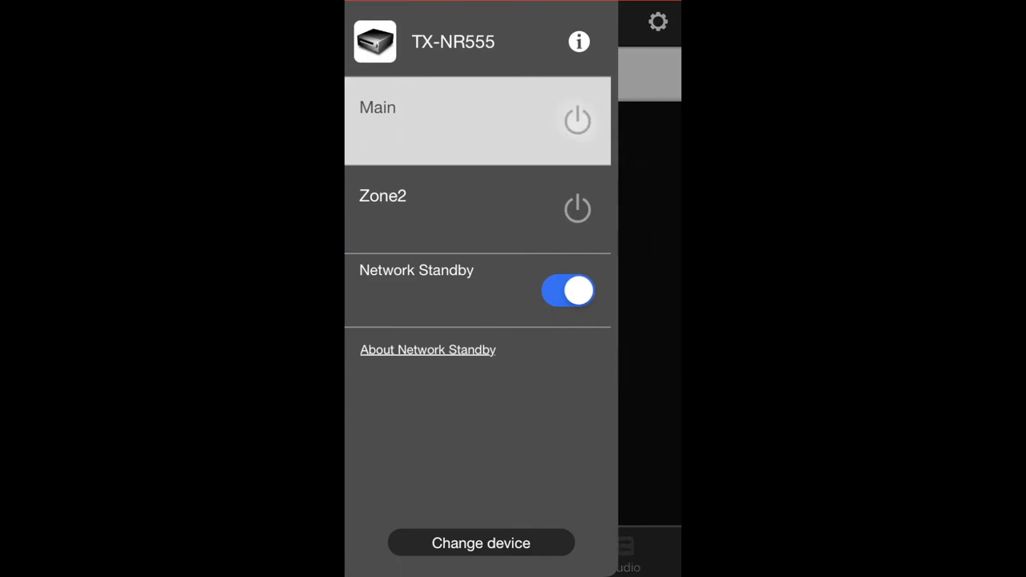